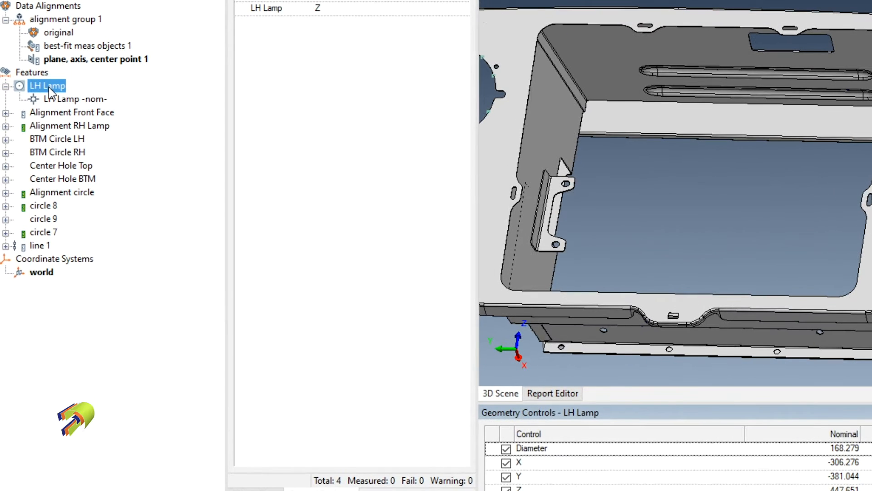
Step: Open the Properties dialog for the LH Lamp circle from its right-click menu
{"action": "right_click", "coordinate": [48, 85]}
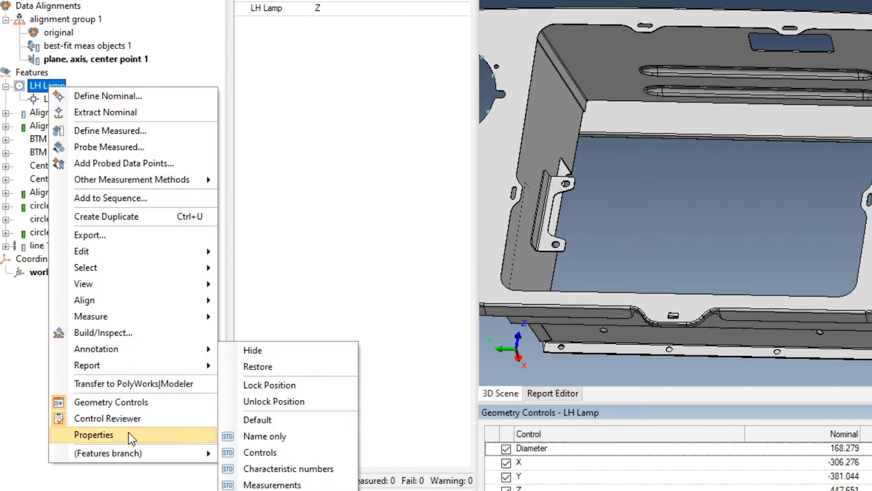
{"action": "left_click", "coordinate": [93, 434]}
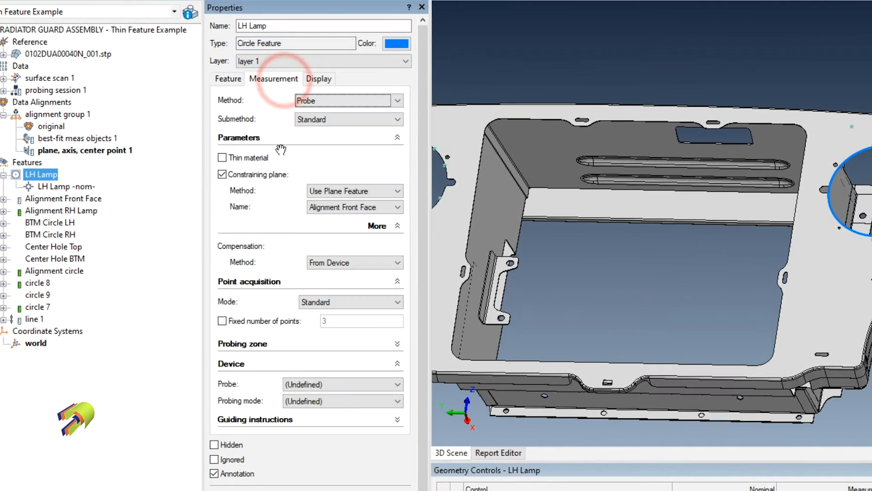
Step: Enable Thin material on the LH Lamp circle with a 1.34 material thickness
{"action": "left_click", "coordinate": [222, 158]}
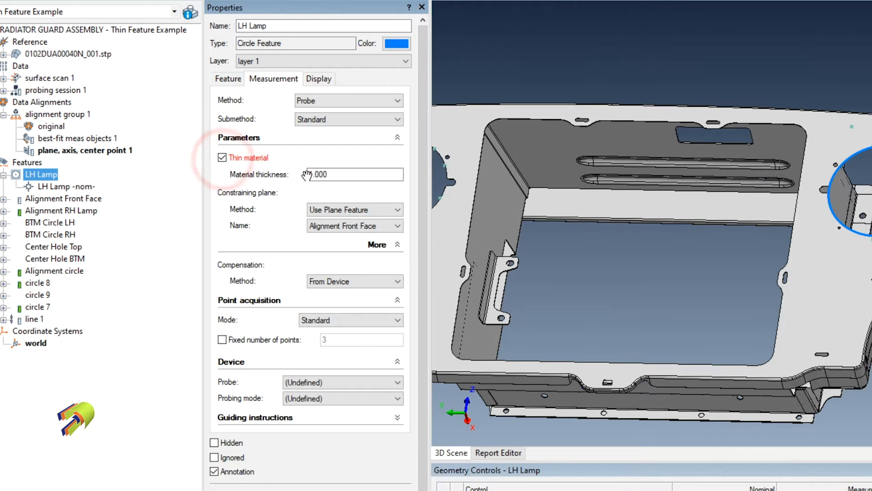
{"action": "type", "text": "1.0"}
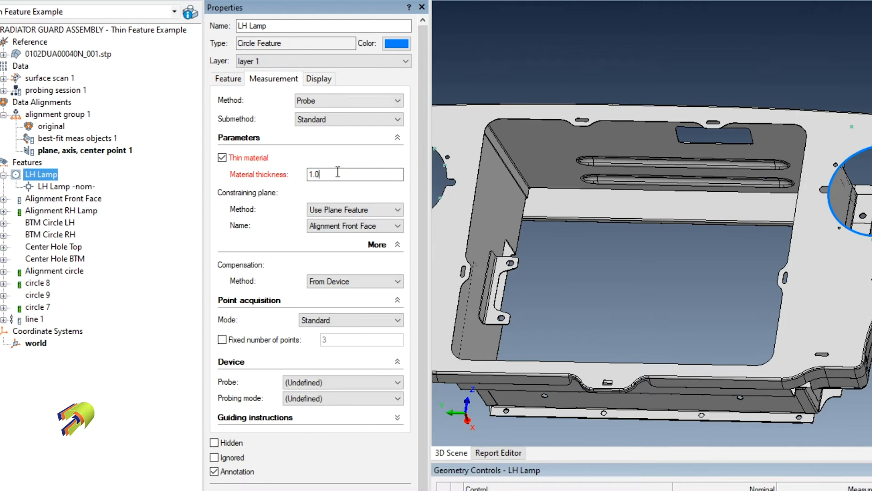
{"action": "type", "text": "1.34"}
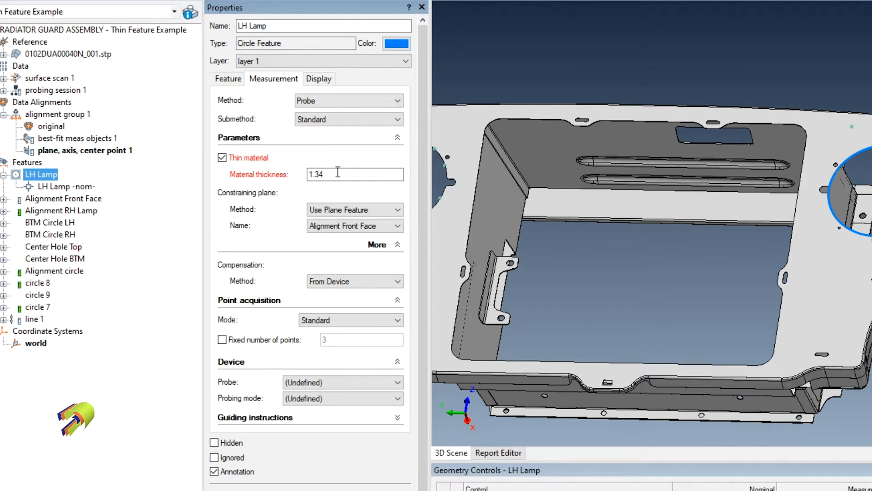
{"action": "left_click", "coordinate": [354, 174]}
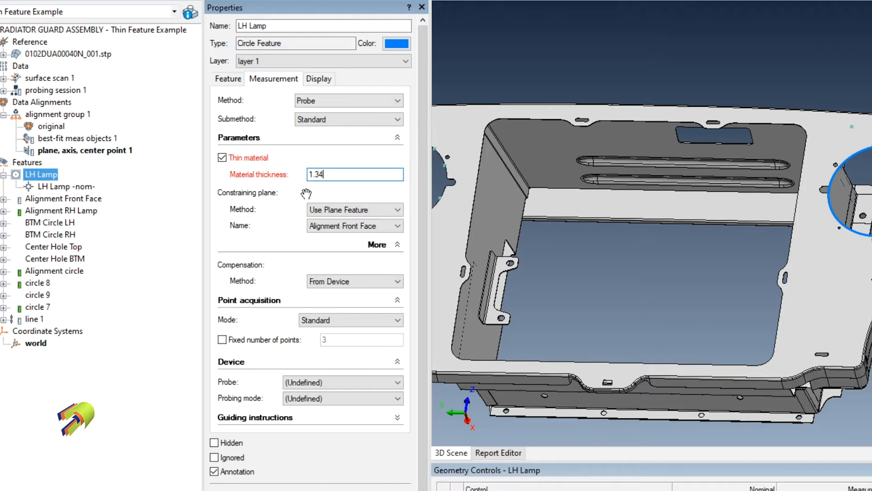